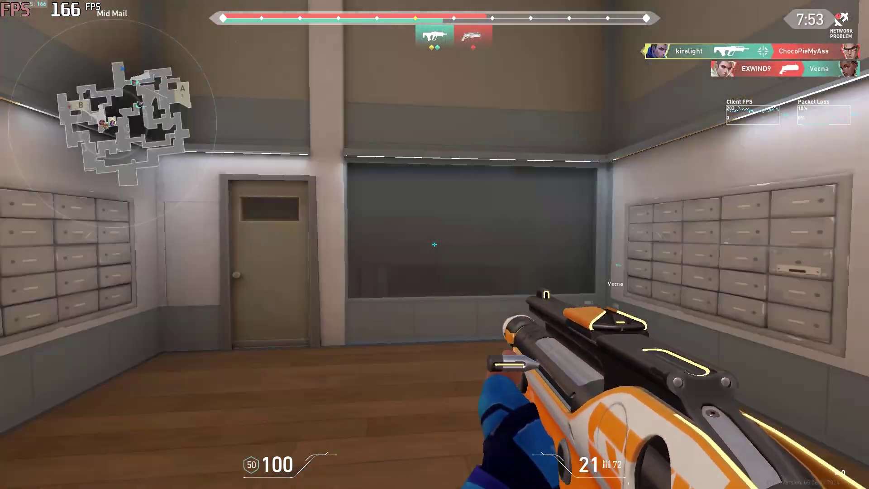
Leave the Valorant match view and return to the Windows desktop
left_click(434, 245)
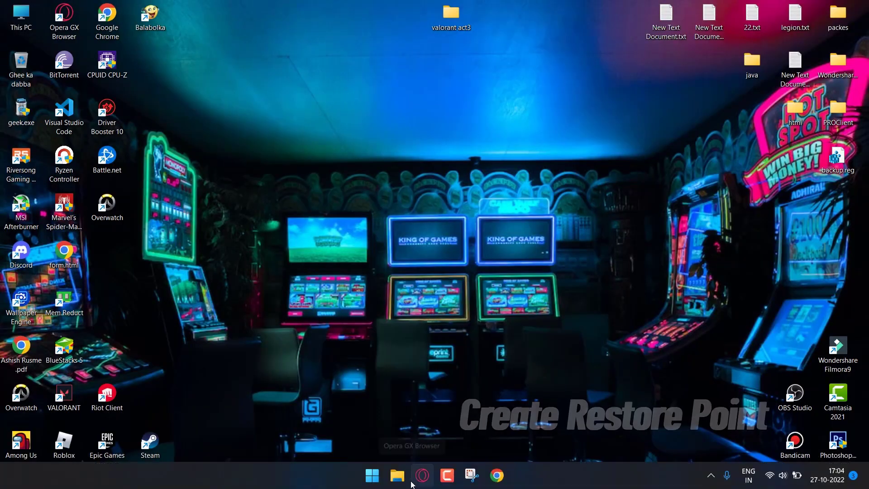
Create a system restore point described as 'back' and close System Properties
left_click(371, 474)
type("back")
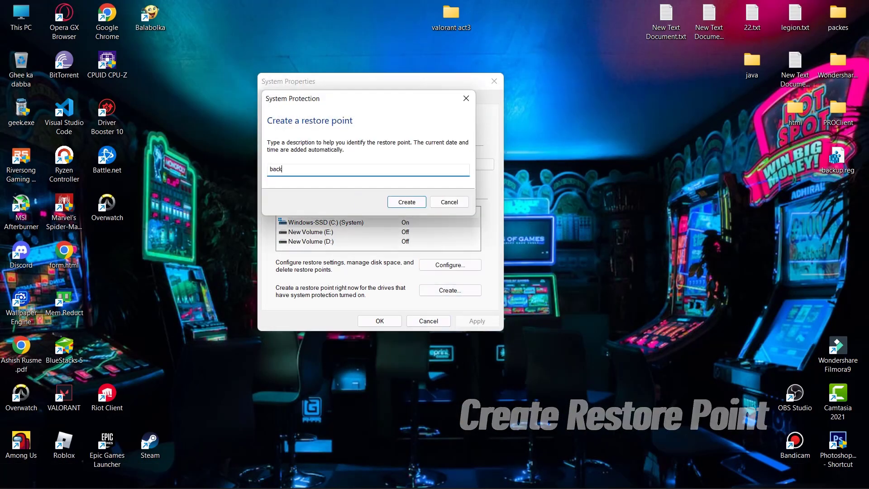
left_click(406, 202)
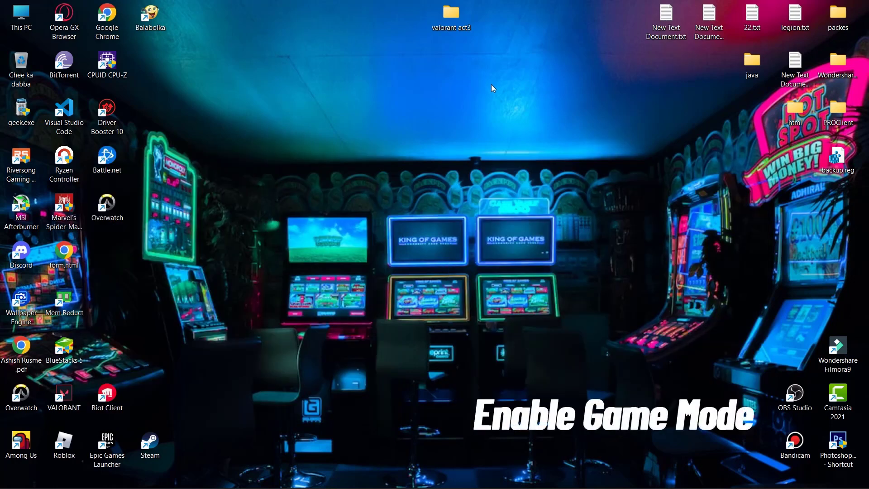
Find the Game Mode settings page and switch Game Mode on
type("game Mode settings")
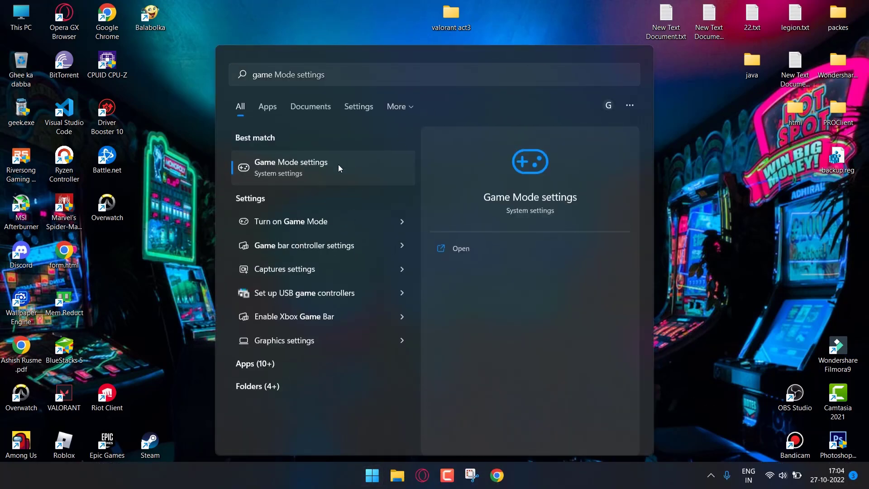
left_click(290, 169)
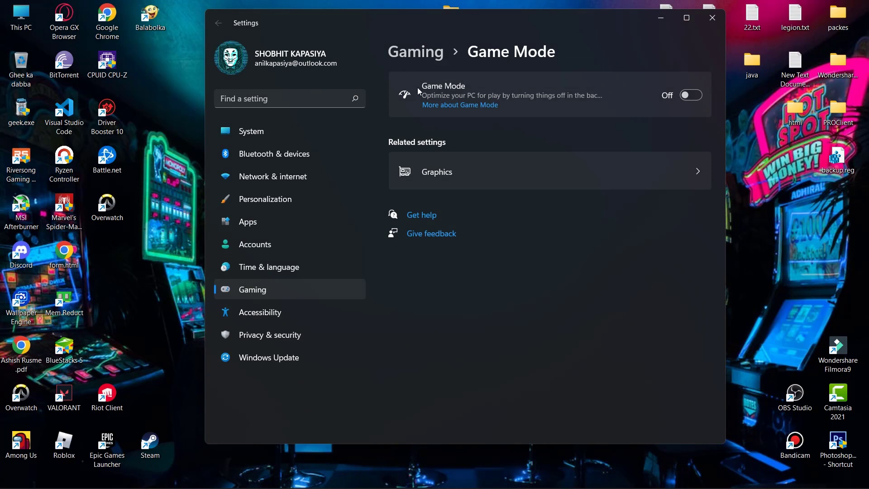
left_click(691, 95)
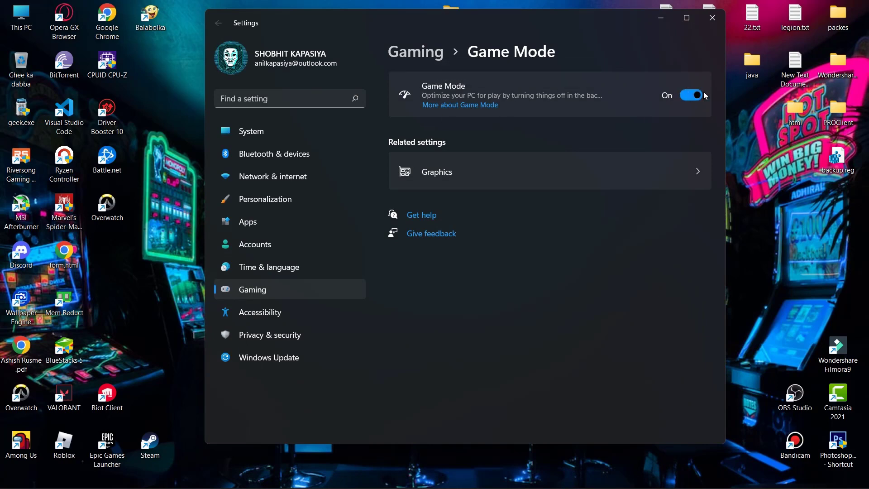
mouse_move(674, 102)
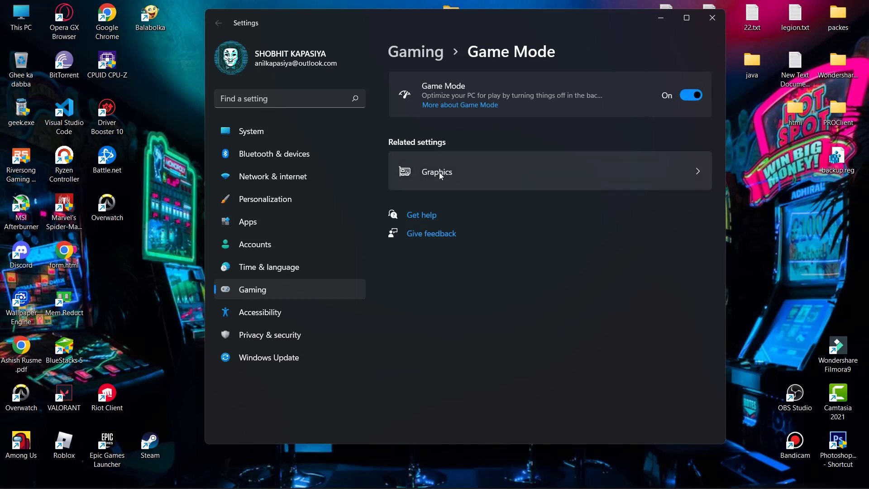
Set VALORANT's GPU preference to High performance in Graphics settings
left_click(437, 172)
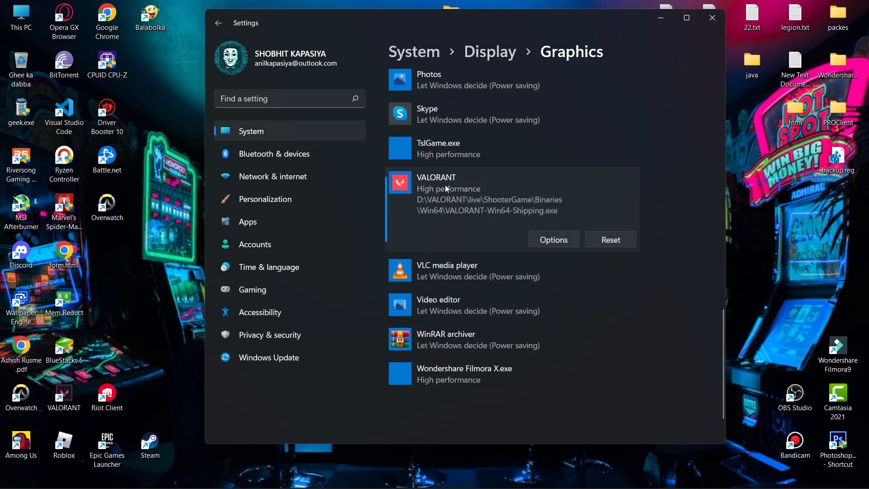
left_click(553, 239)
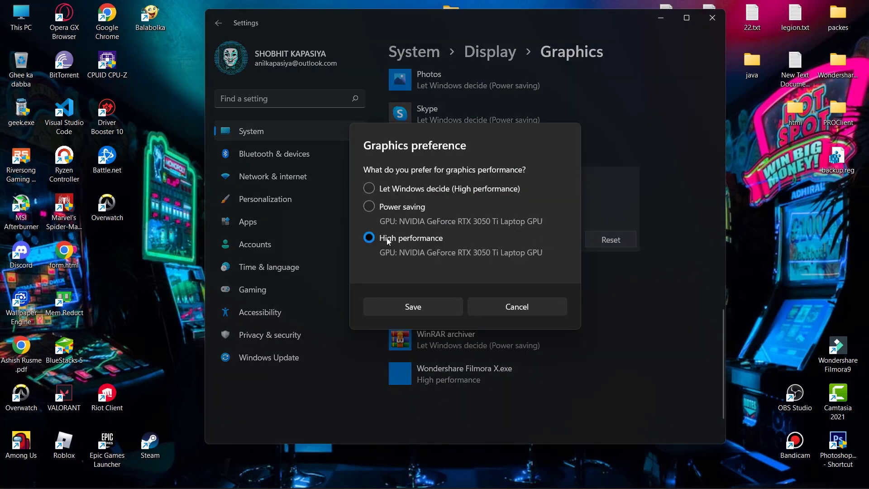
left_click(413, 306)
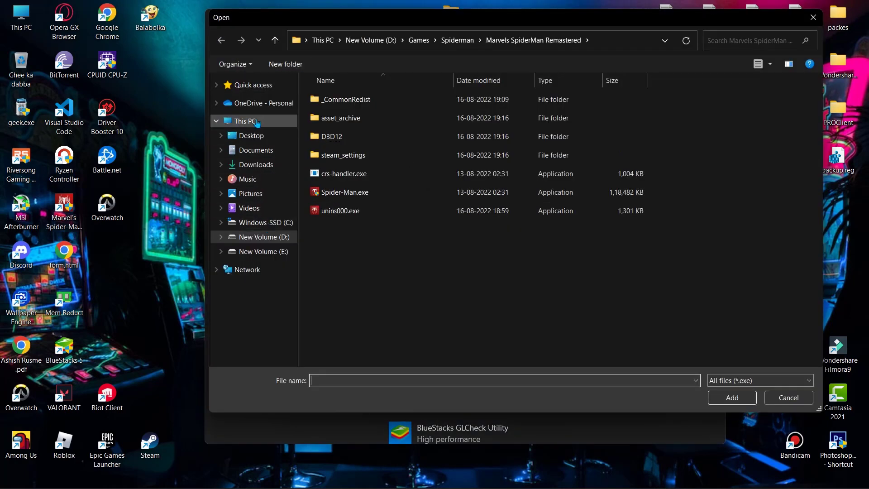
Browse to ShooterGame > Binaries and add VALORANT-Win64-Shipping.exe
left_click(371, 40)
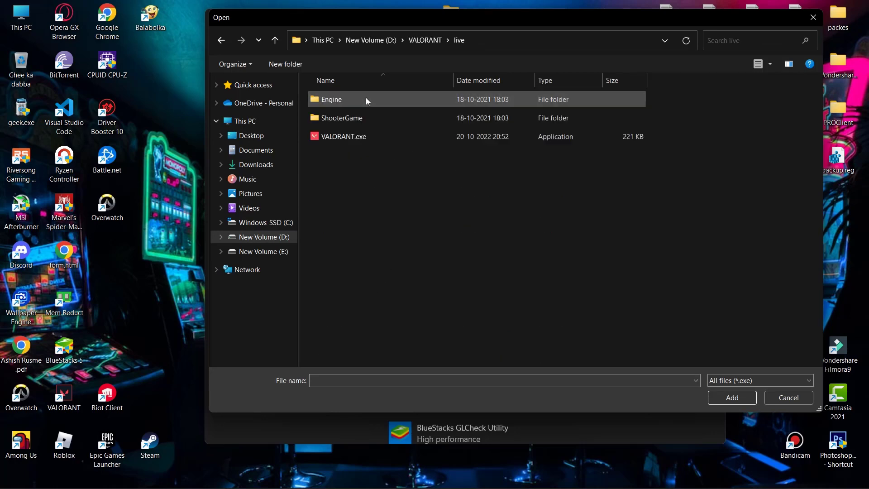
double_click(340, 117)
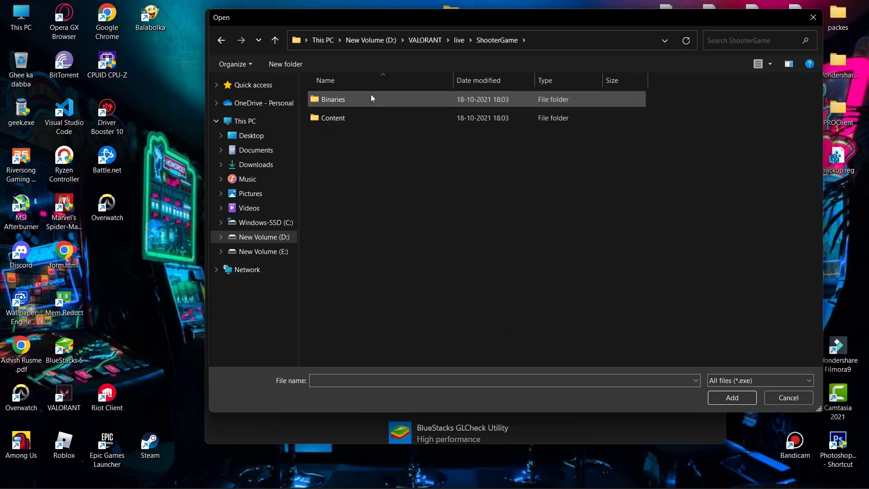
double_click(333, 100)
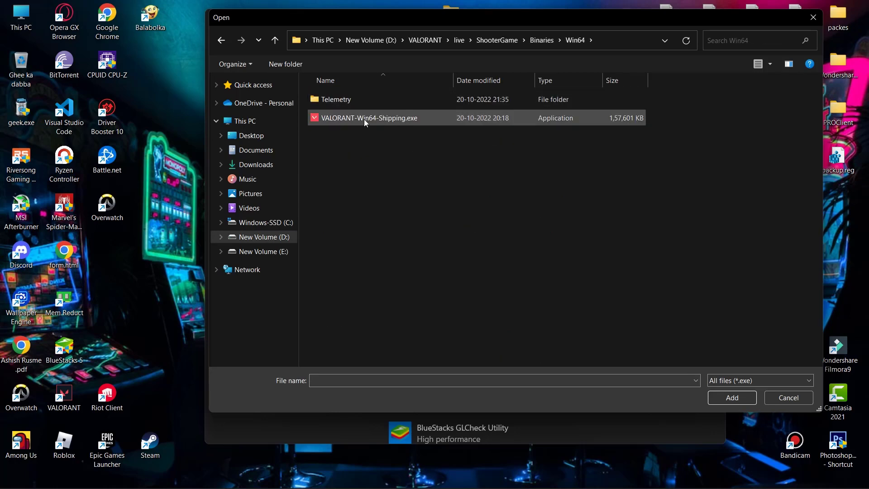
left_click(731, 398)
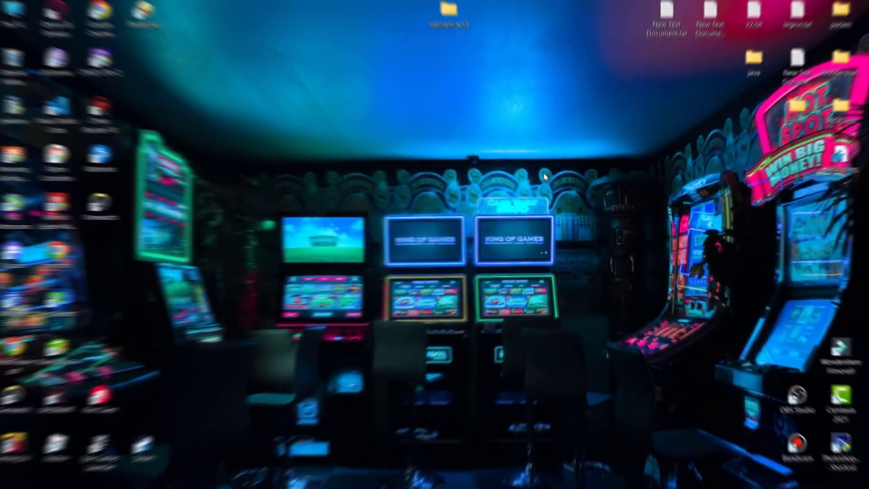
Run msconfig and set the advanced boot option Number of processors to 16
key("Win+R")
type("msco")
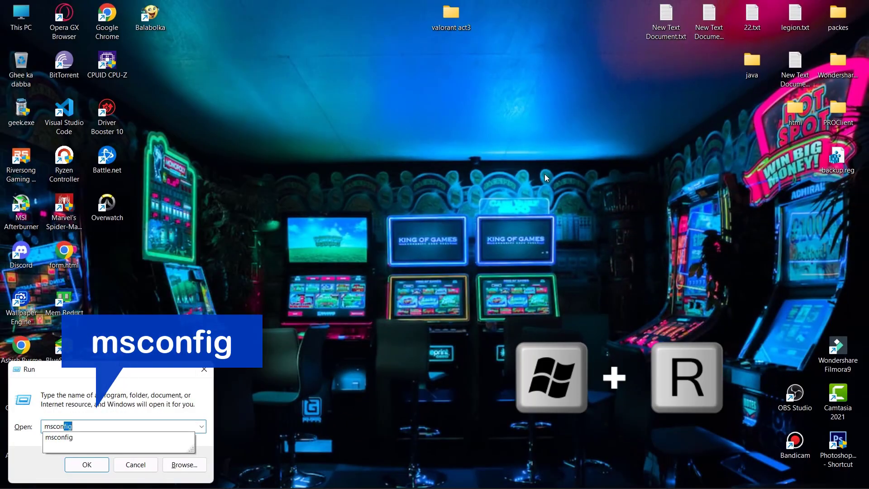
left_click(86, 464)
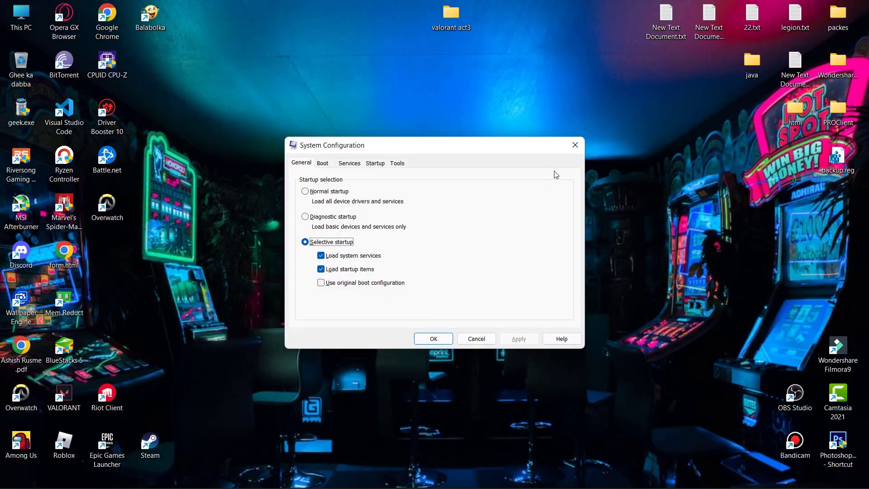
left_click(322, 163)
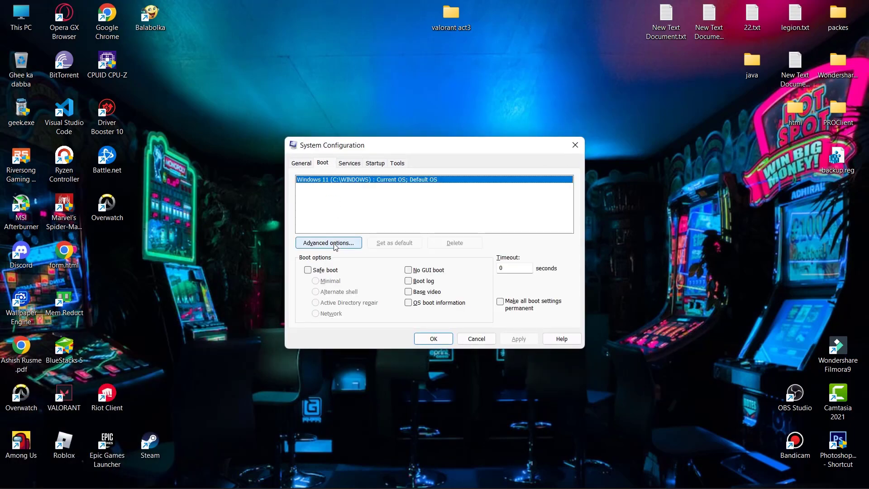
left_click(327, 243)
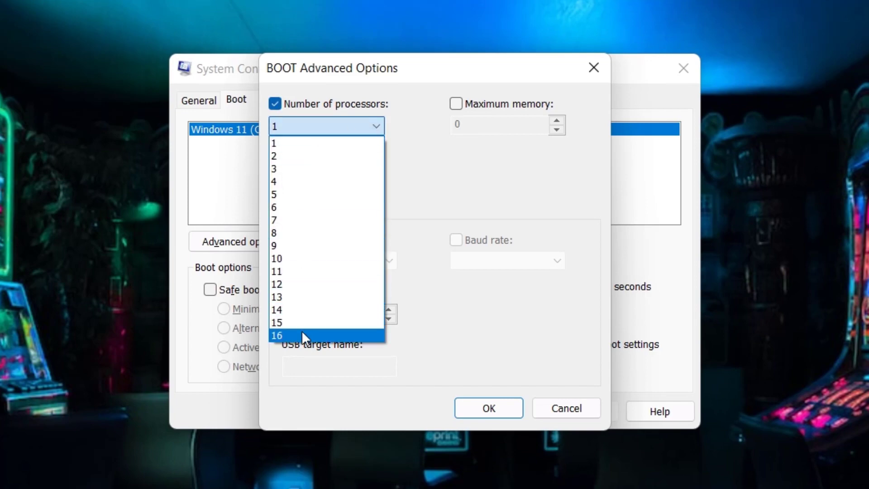
left_click(279, 335)
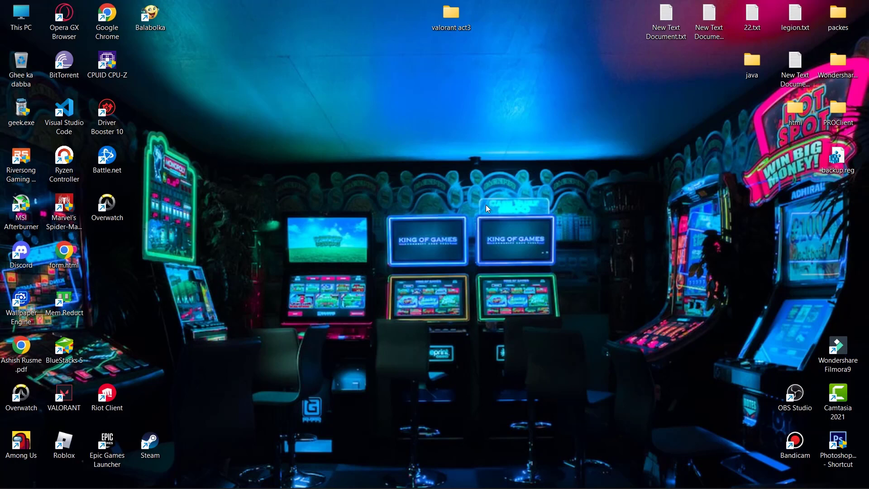
Launch GeForce Experience and check for Game Ready driver updates
left_click(371, 474)
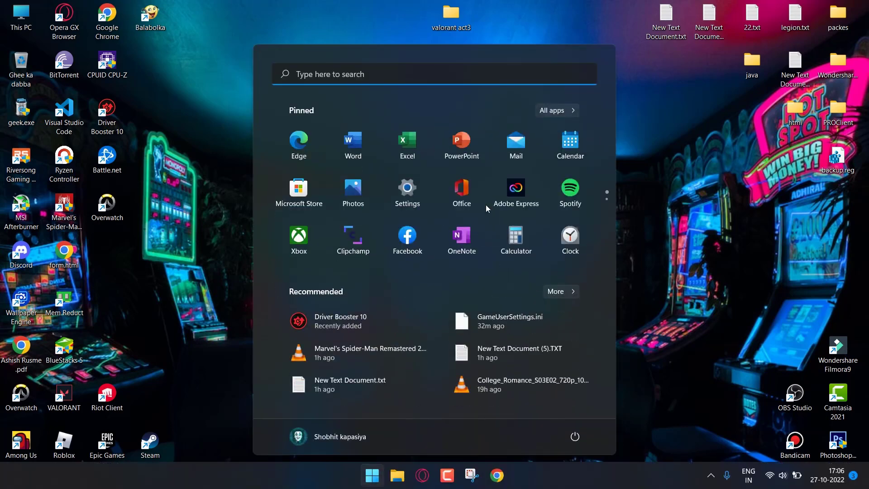
type("geForce Experience")
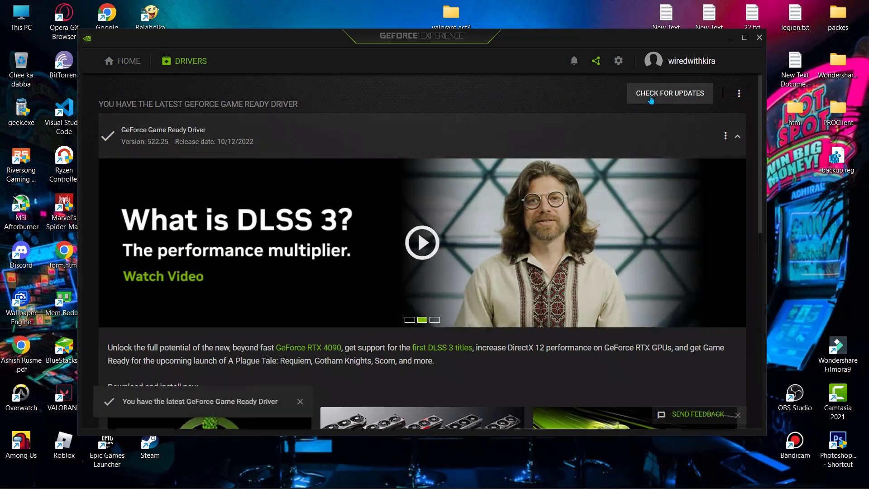
left_click(758, 37)
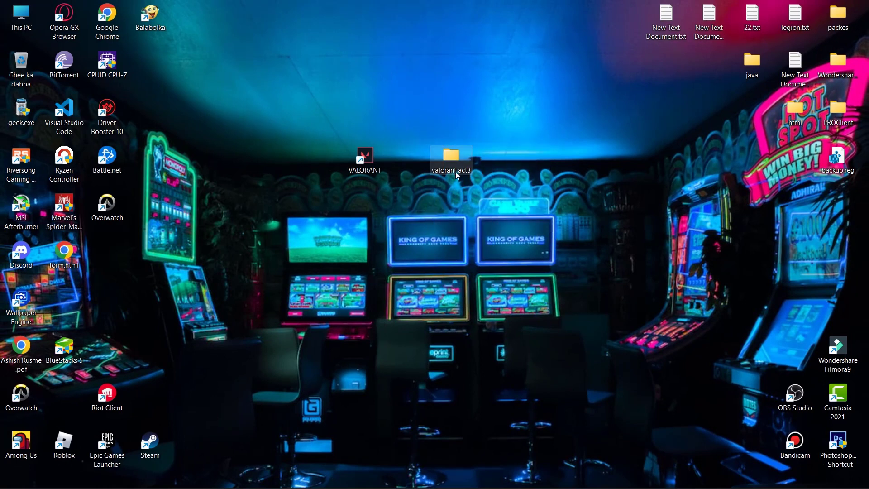
Run the Disable Power Throttling and Registry Tweaks .reg files from valorant act3 > Registry
double_click(451, 154)
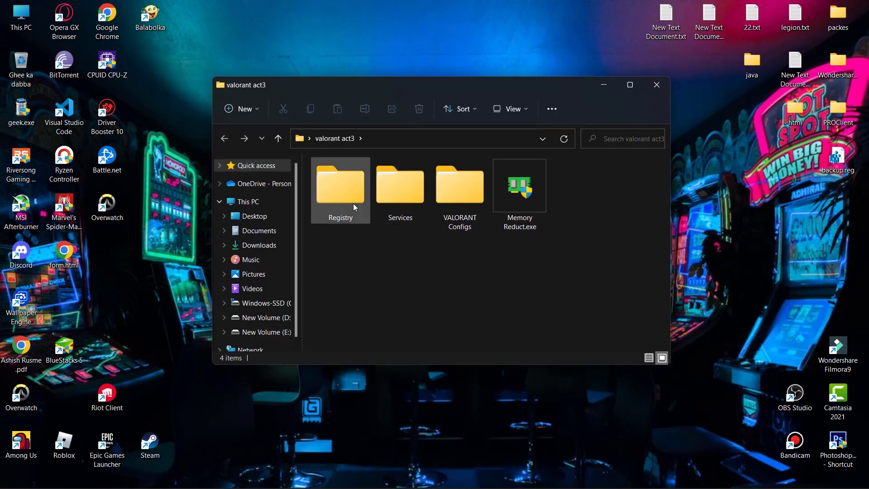
double_click(340, 185)
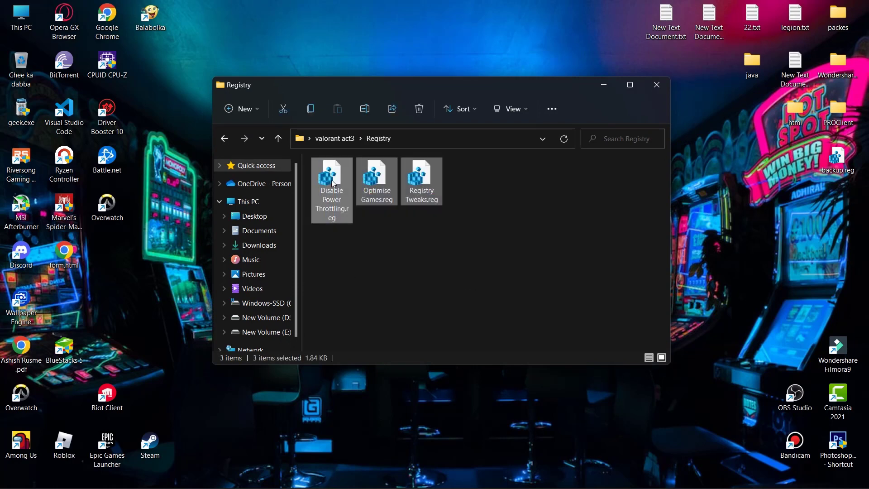
double_click(331, 177)
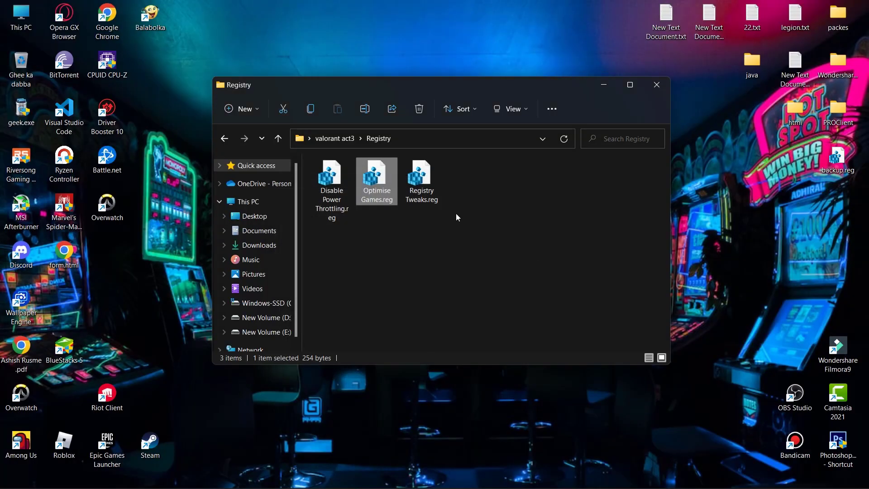
left_click(421, 174)
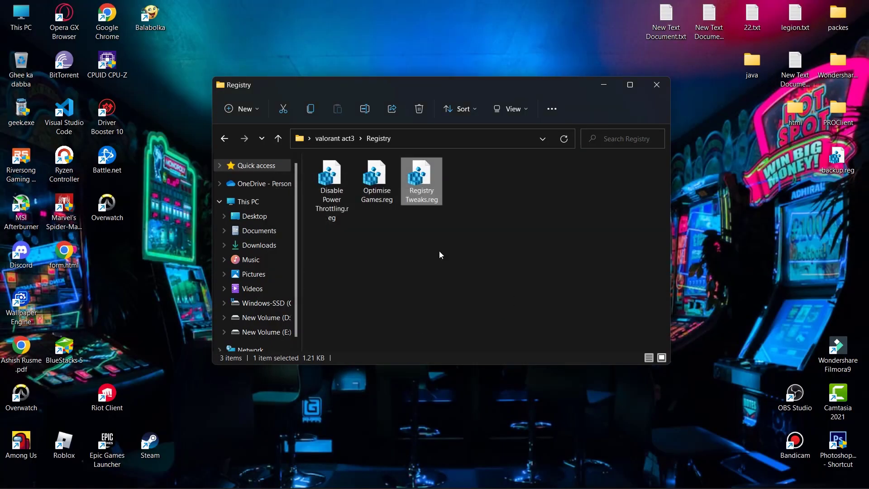
Merge the Disable Xbox Services registry file from the Services folder, allowing UAC
left_click(277, 138)
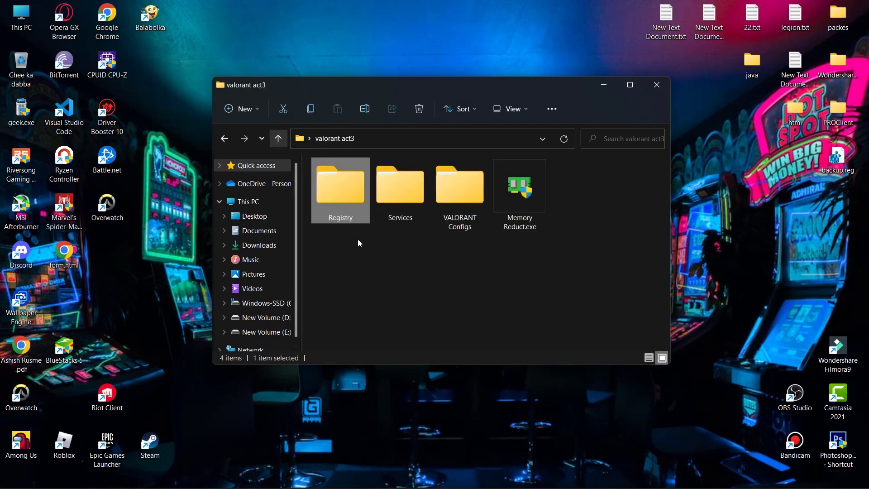
double_click(400, 185)
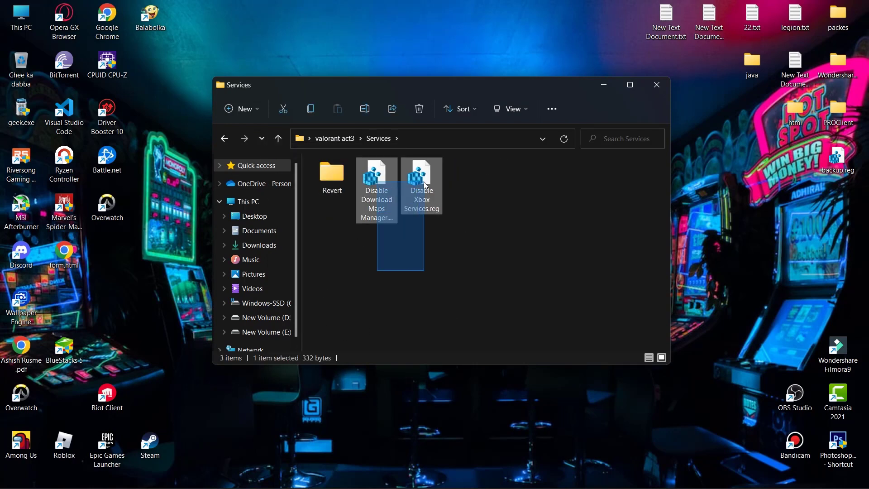
double_click(421, 179)
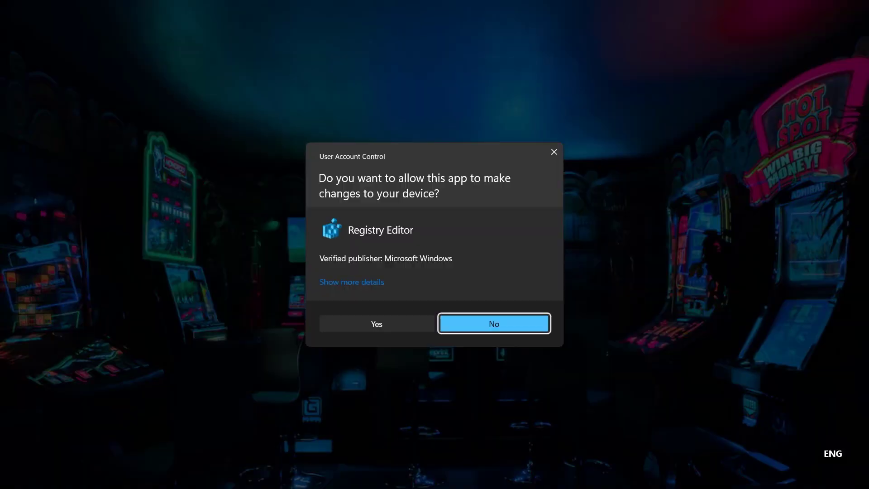
left_click(494, 323)
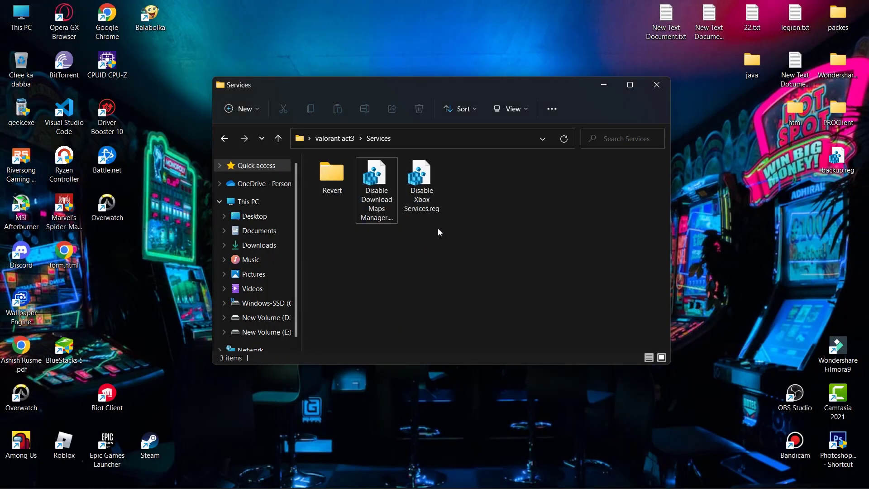
left_click(422, 178)
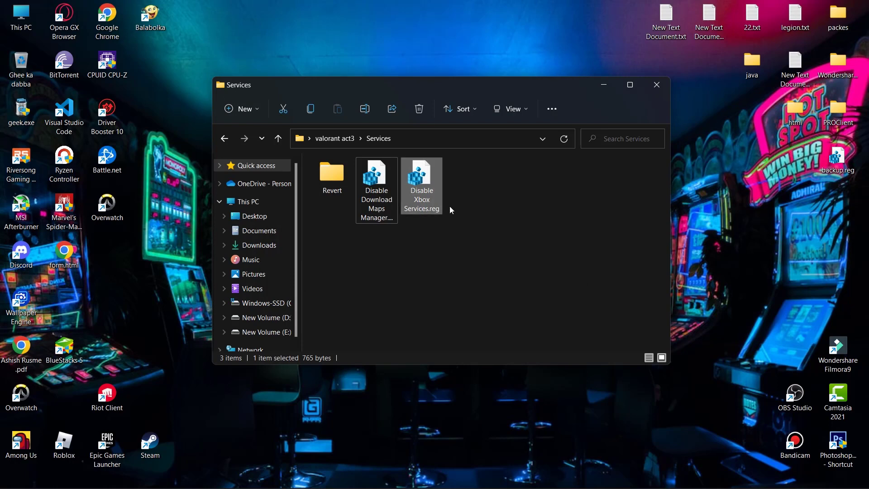
Merge Enable Download Maps Manager.reg from the Revert folder and confirm the success message
double_click(331, 172)
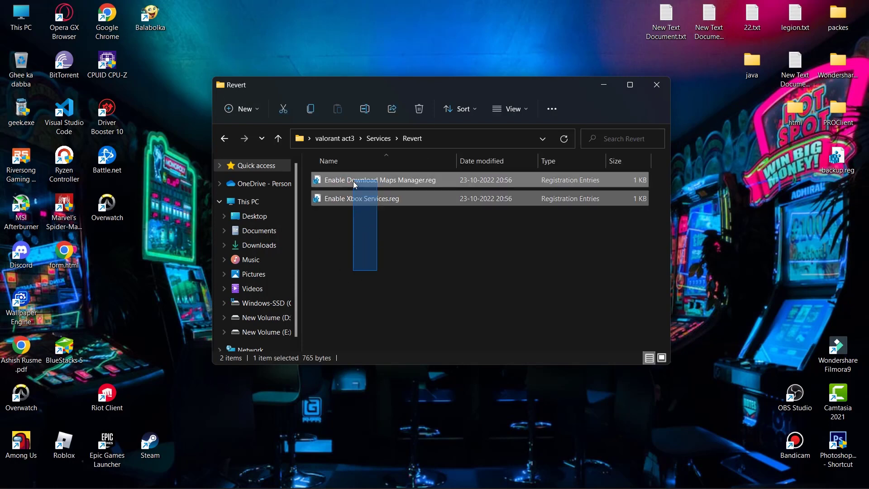
double_click(379, 179)
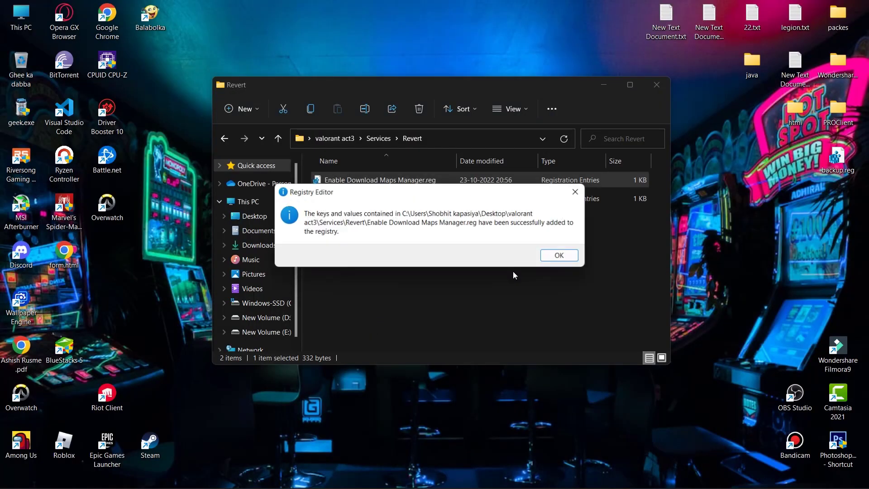
left_click(559, 255)
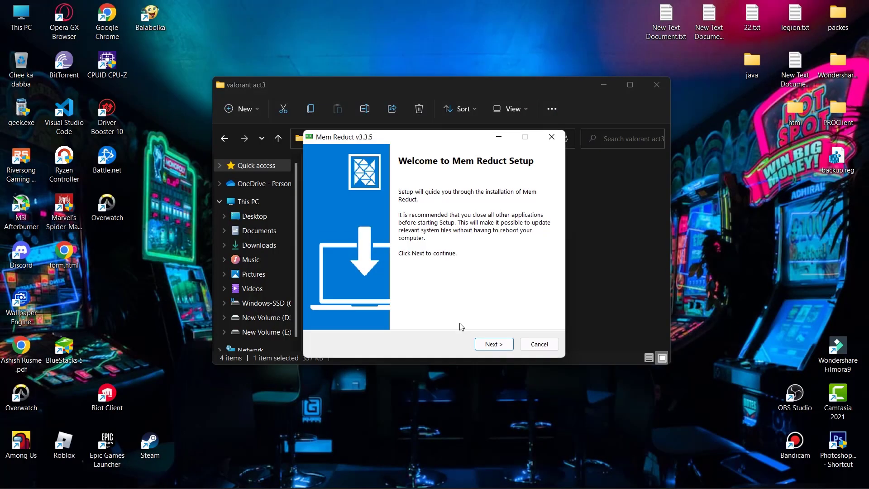
Finish installing Mem Reduct and clean memory with it beside Task Manager
left_click(494, 343)
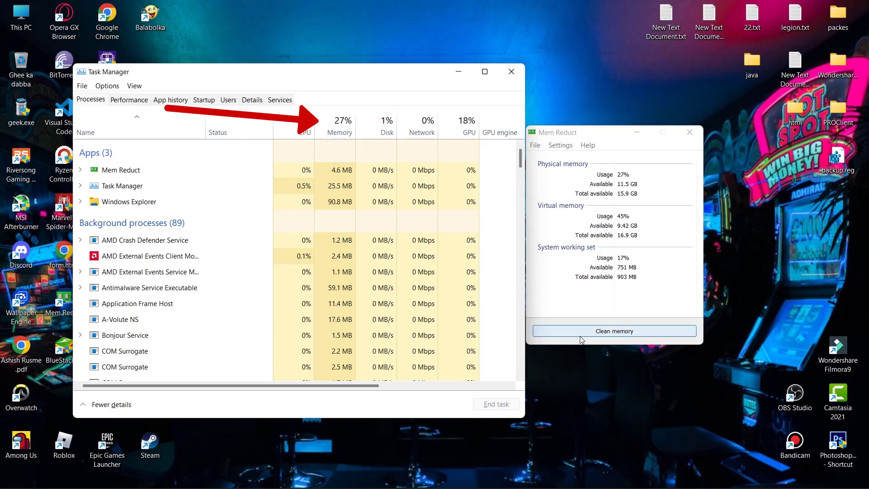
left_click(613, 332)
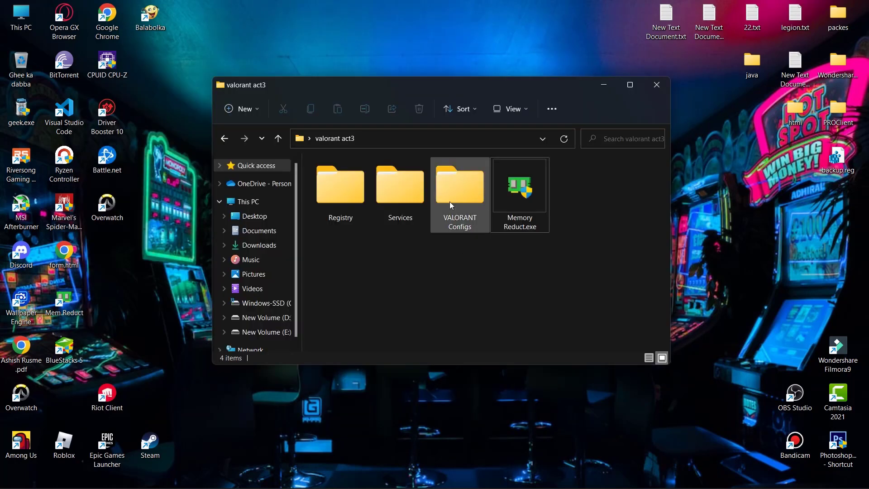
Copy GameUserSettings.ini from VALORANT Configs > 3. medium pc and close the window
double_click(460, 185)
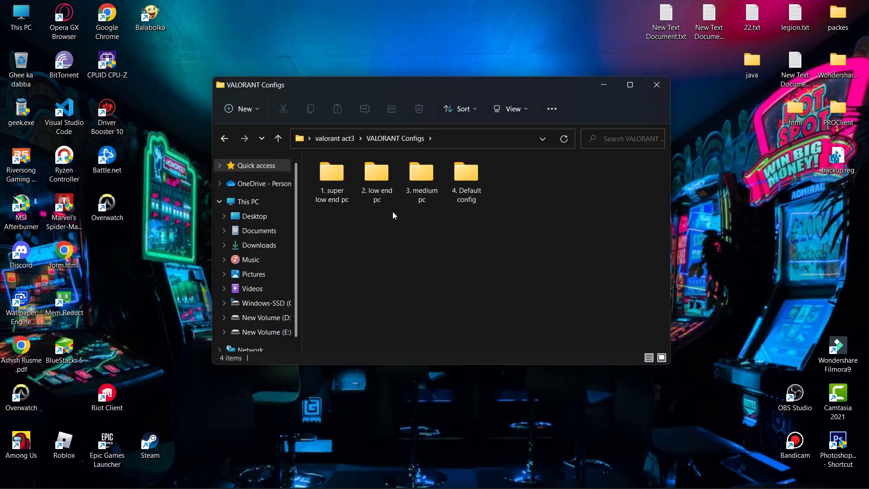
key("ctrl+a")
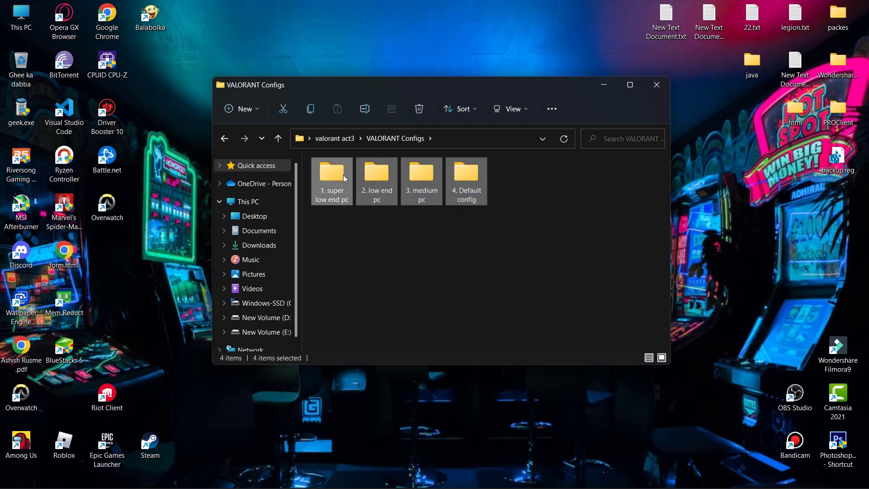
left_click(419, 241)
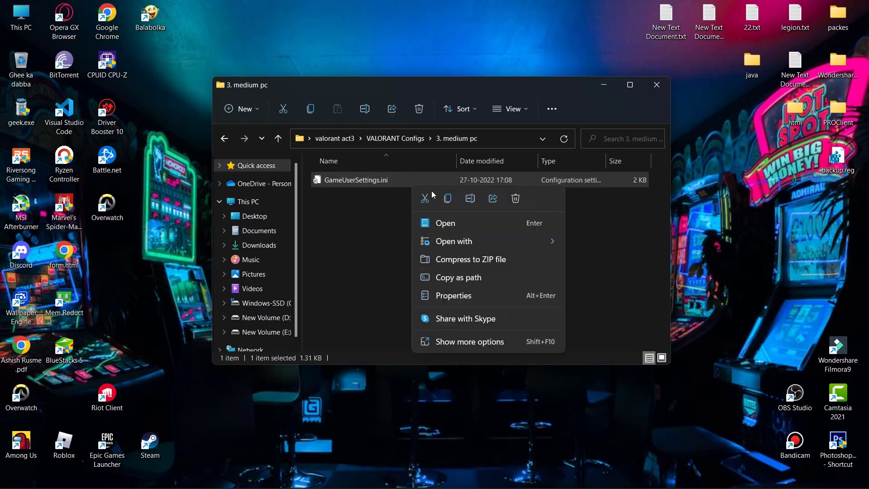
left_click(429, 242)
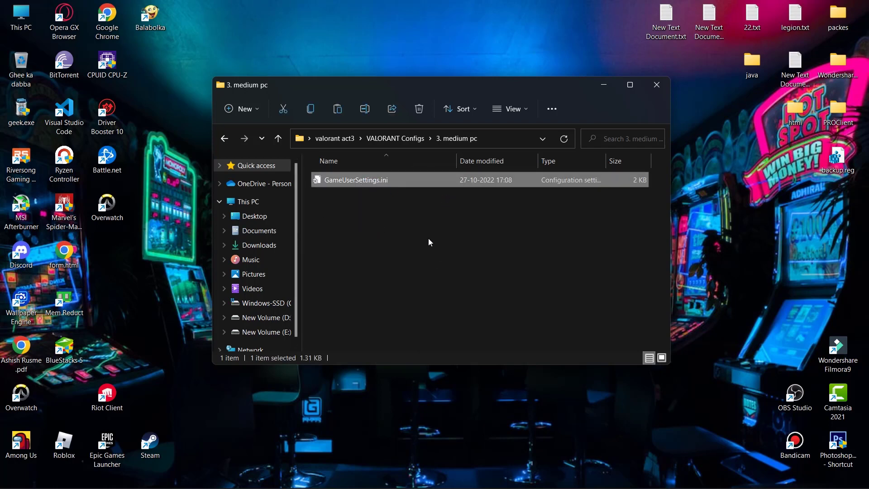
left_click(656, 85)
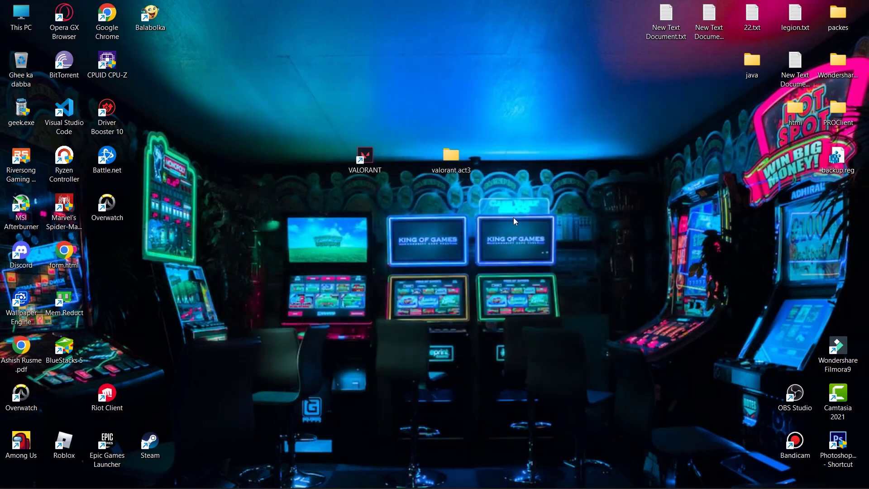
Navigate from %localappdata% through VALORANT > Saved > Config > ID folder > Windows to the .ini files
key("Win+R")
type("%localappdata")
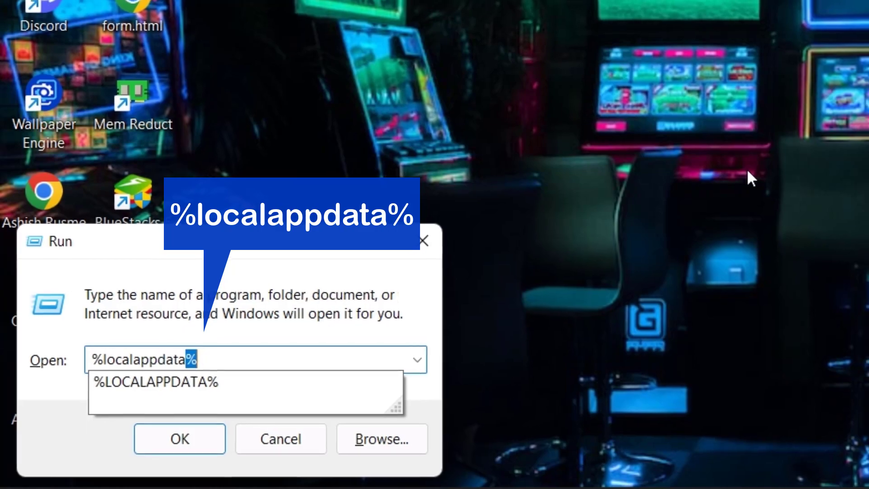
left_click(179, 438)
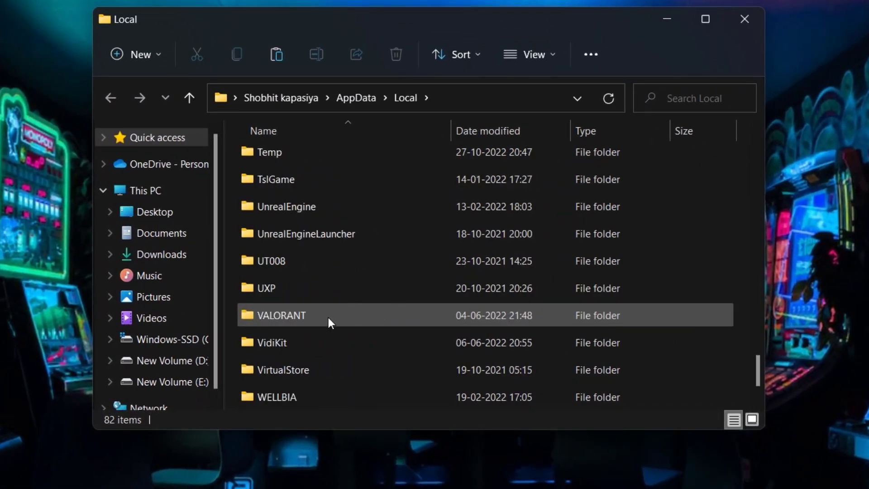
double_click(281, 315)
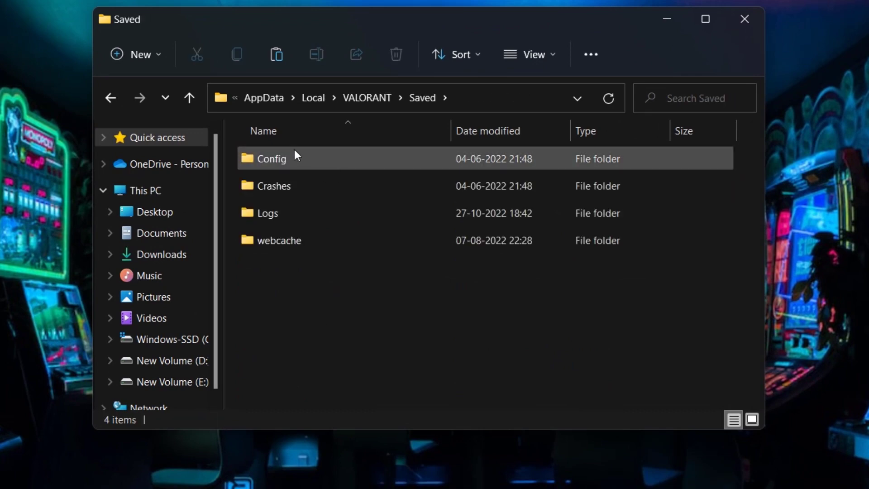
double_click(271, 158)
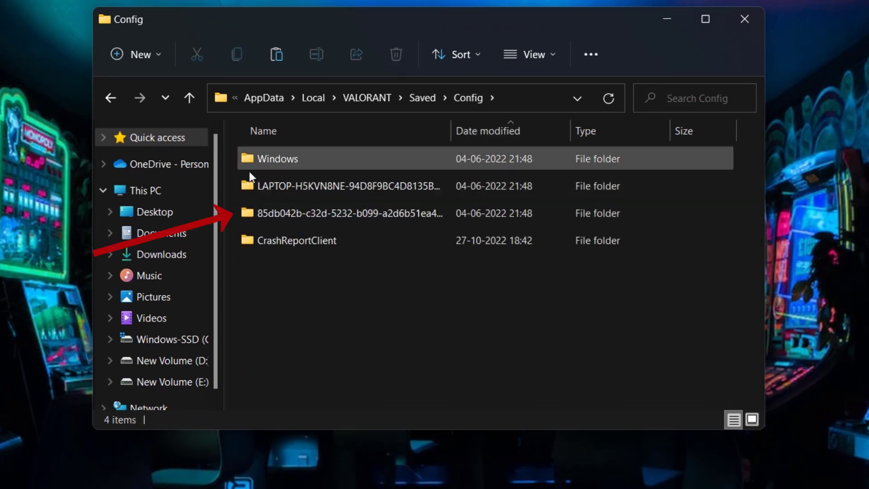
double_click(322, 213)
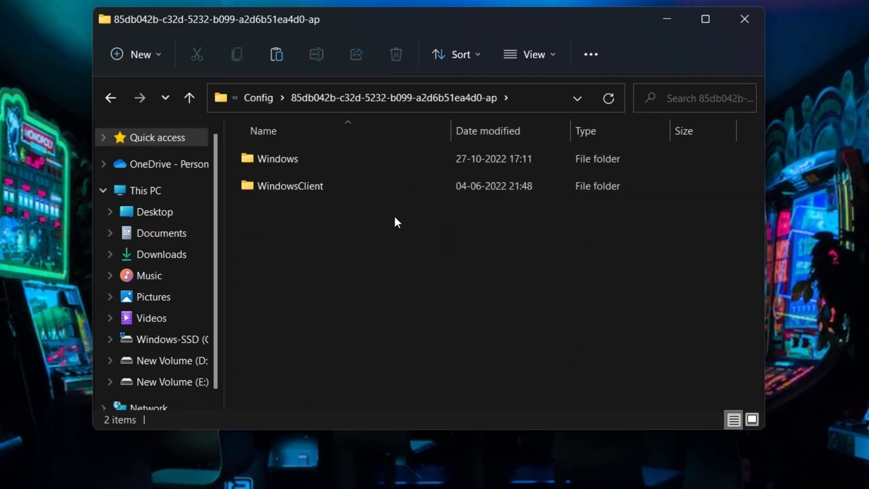
double_click(276, 159)
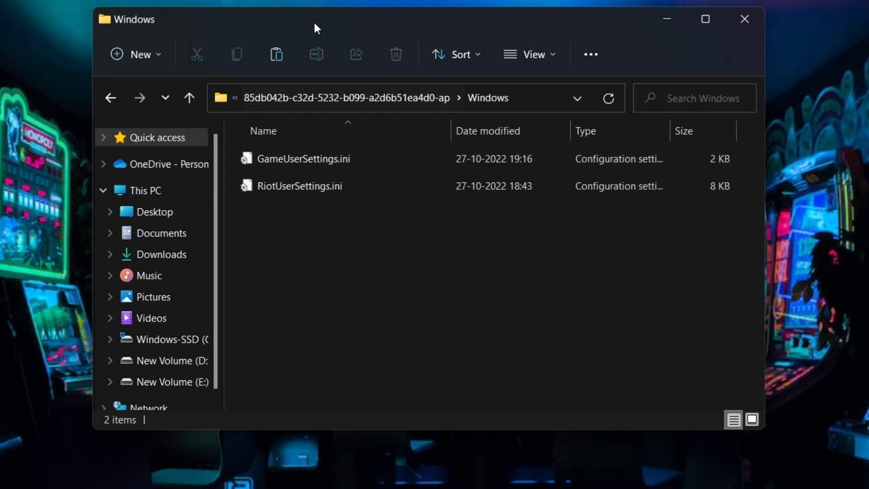
left_click_drag(304, 159, 314, 27)
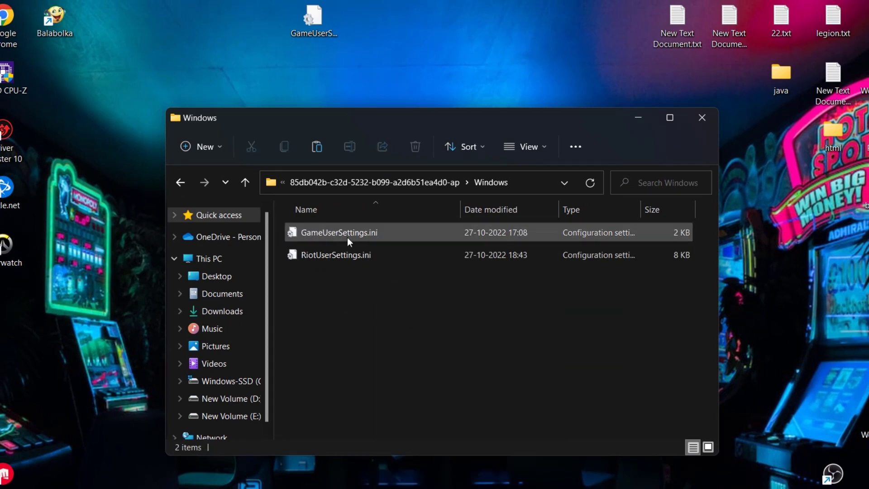
Mark GameUserSettings.ini as Read-only in its Properties and apply the change
right_click(347, 241)
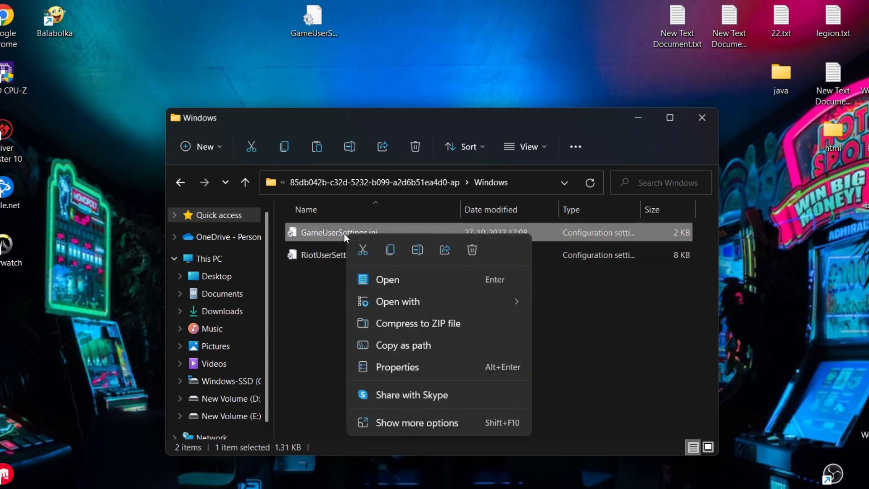
left_click(396, 367)
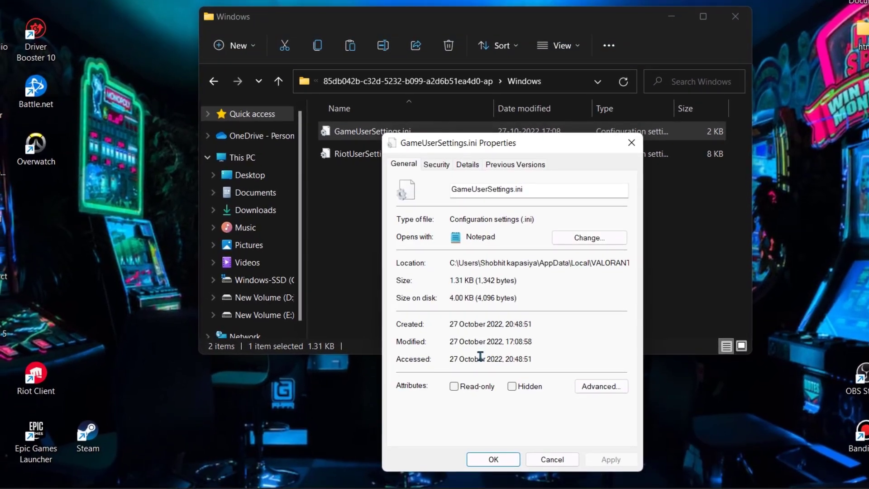
left_click(454, 385)
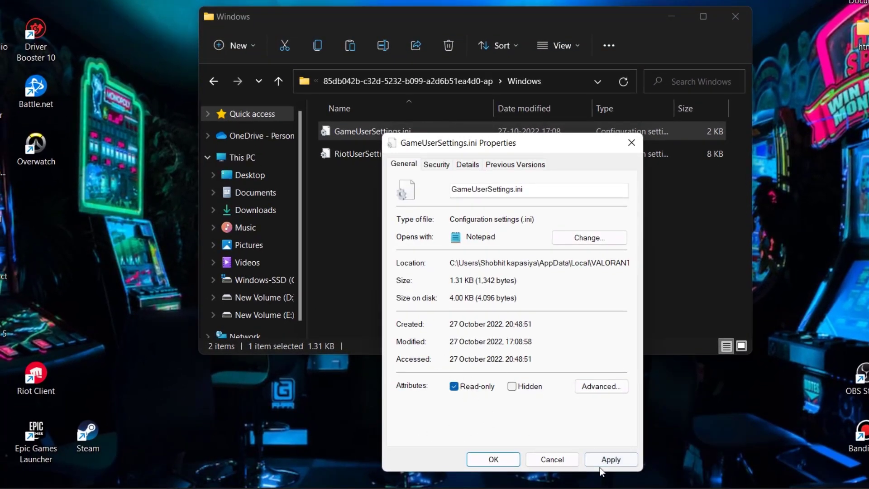
left_click(493, 459)
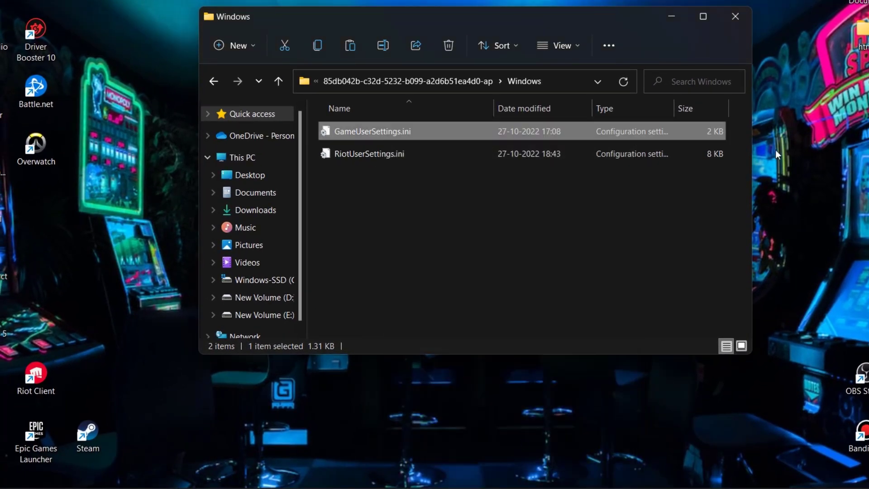